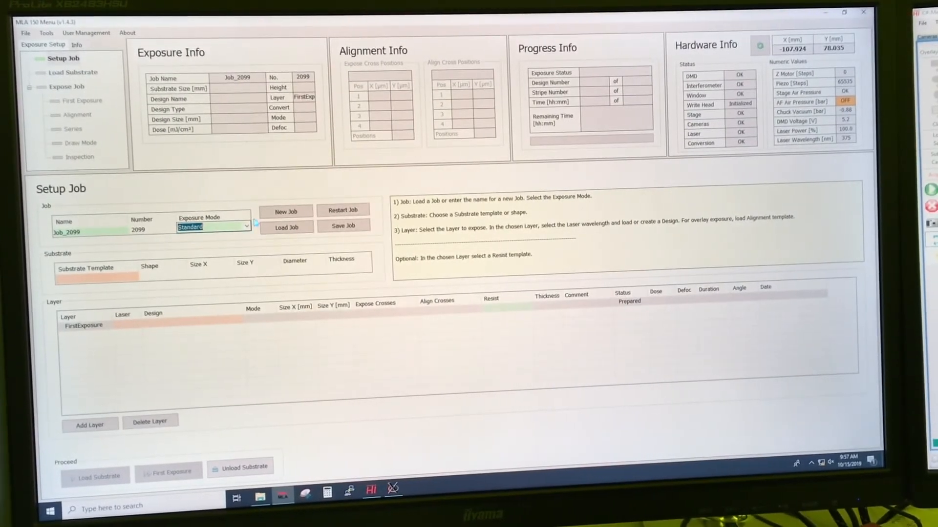
Keep Standard exposure mode and load the Wafer 4 inch substrate template.
left_click(246, 226)
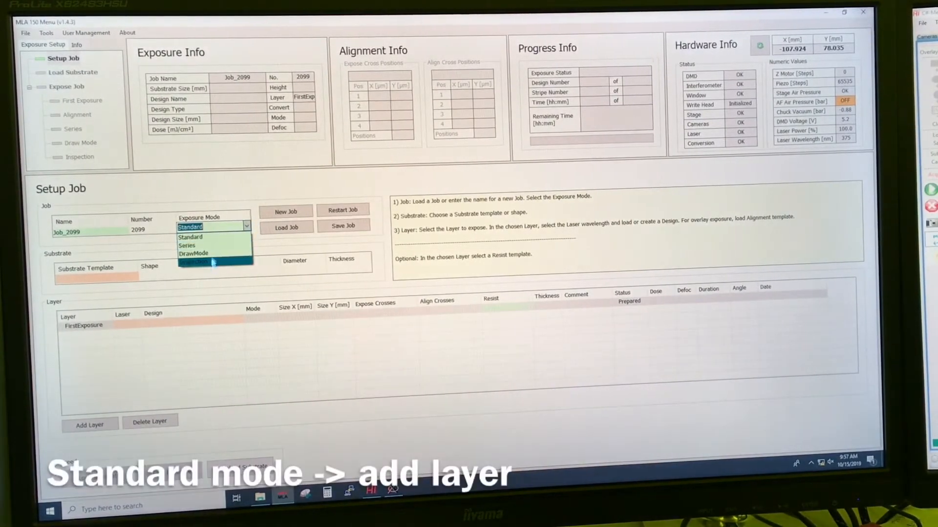
left_click(190, 237)
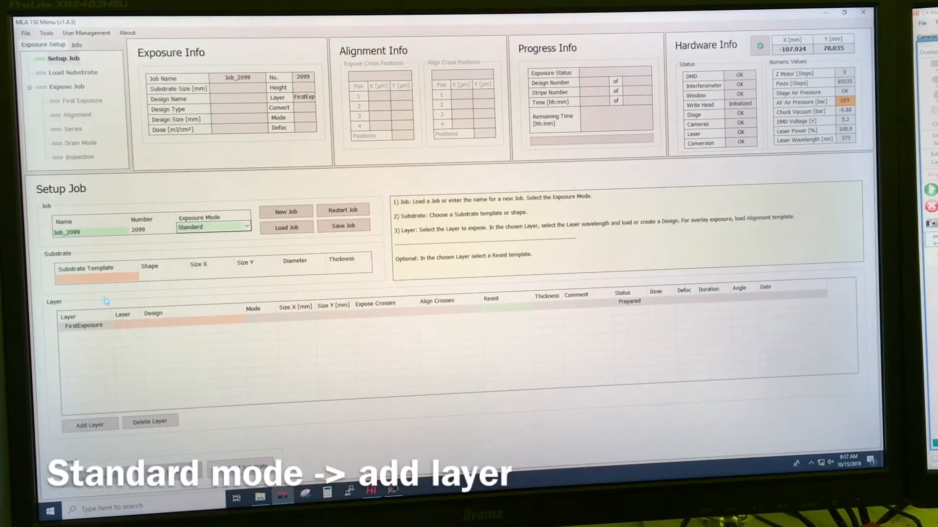
left_click(71, 73)
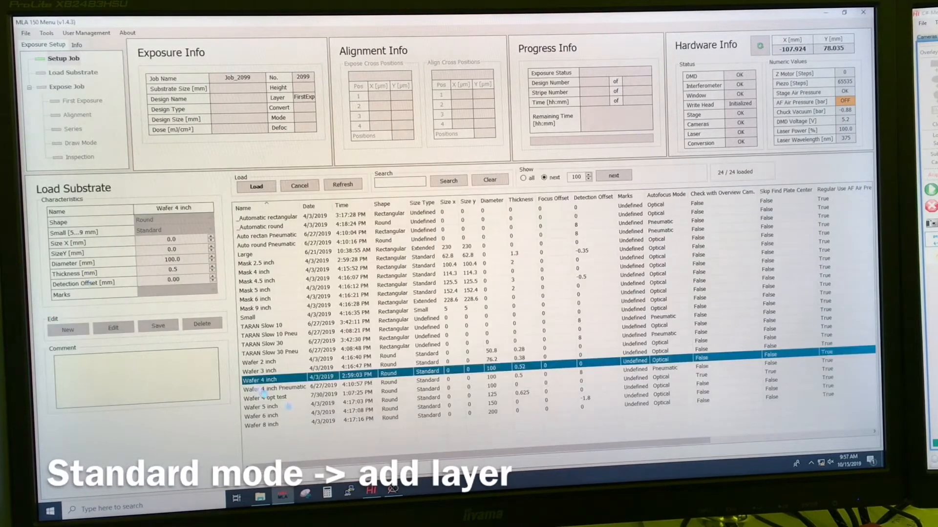
left_click(63, 58)
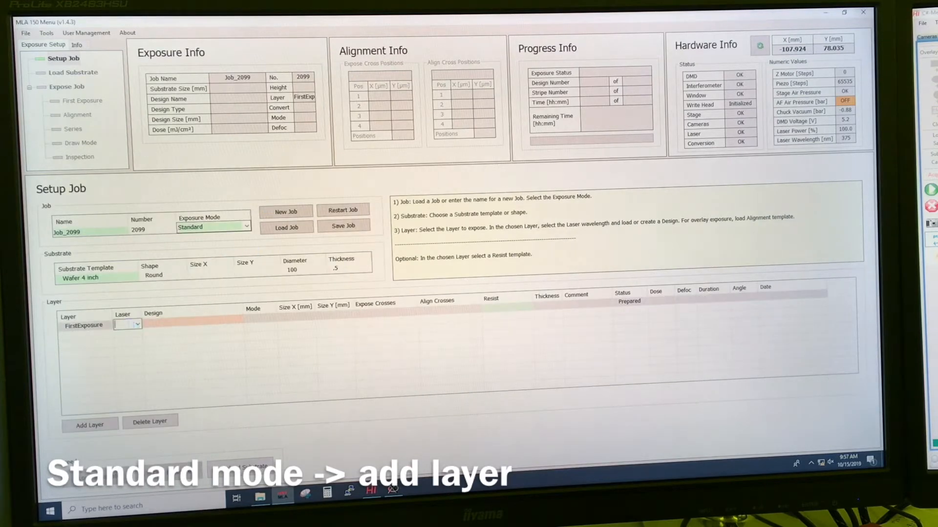
Add a second layer, Layer2, to Job_2099.
left_click(90, 424)
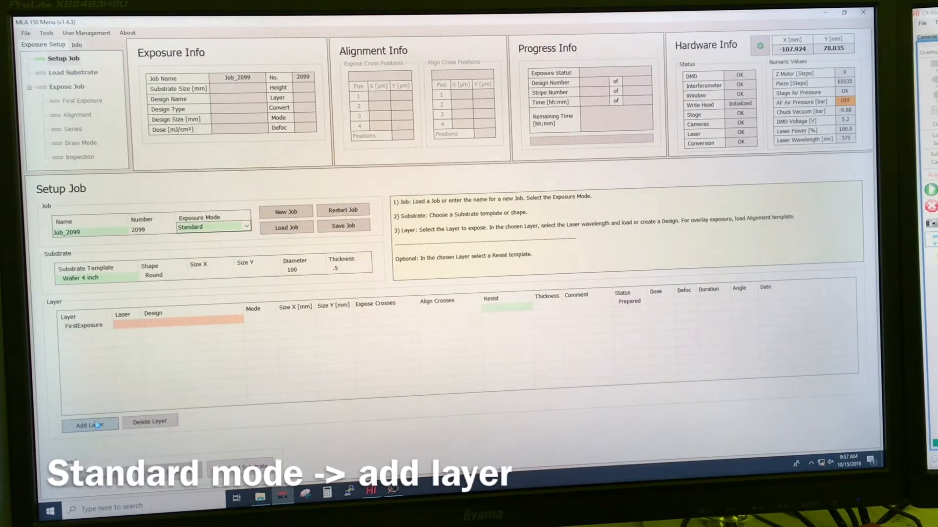
left_click(90, 424)
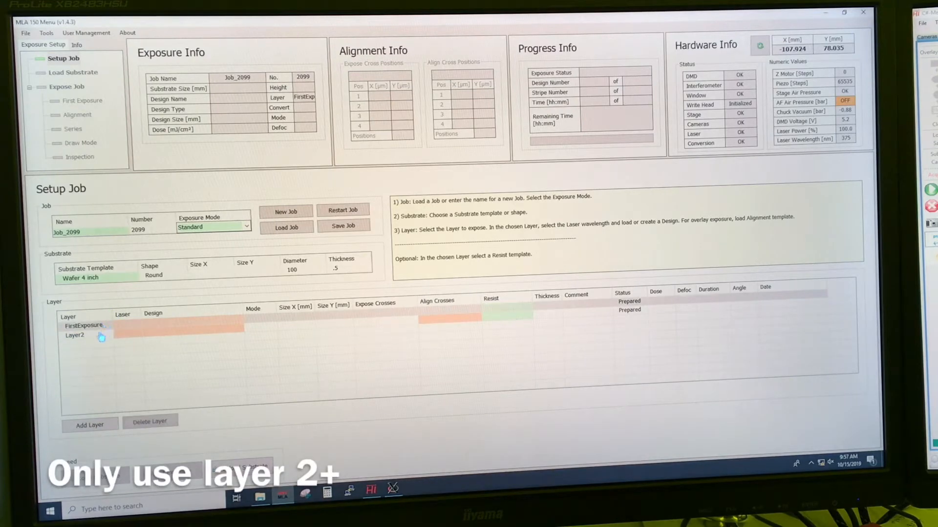
Select Layer2 and set its laser to 375 nm.
left_click(75, 335)
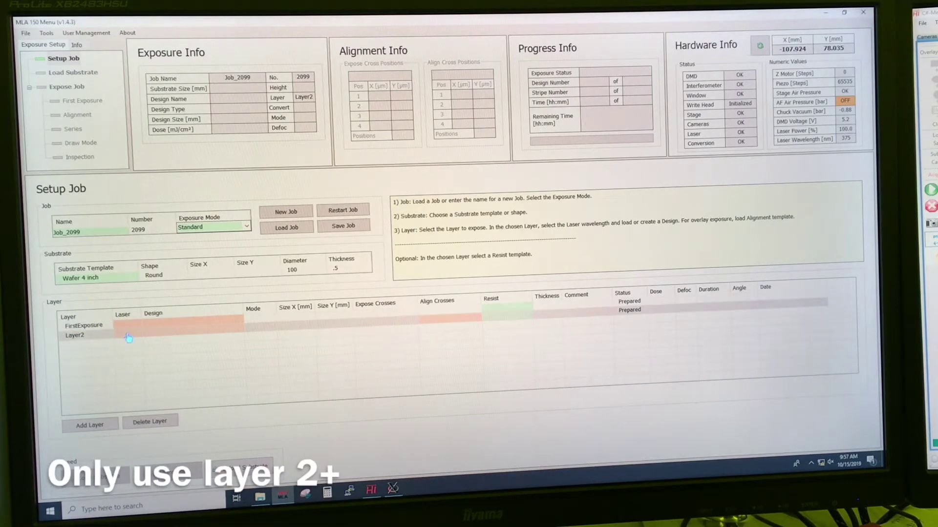
left_click(142, 333)
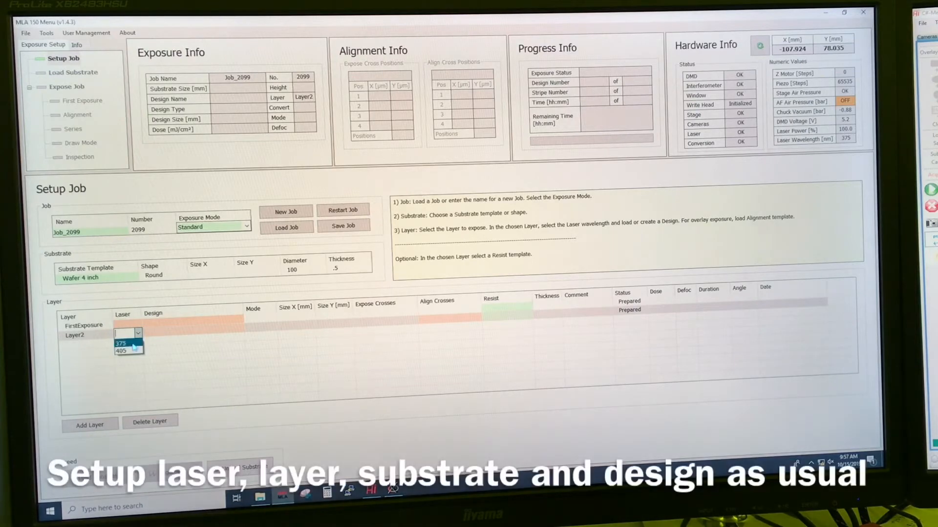
left_click(121, 343)
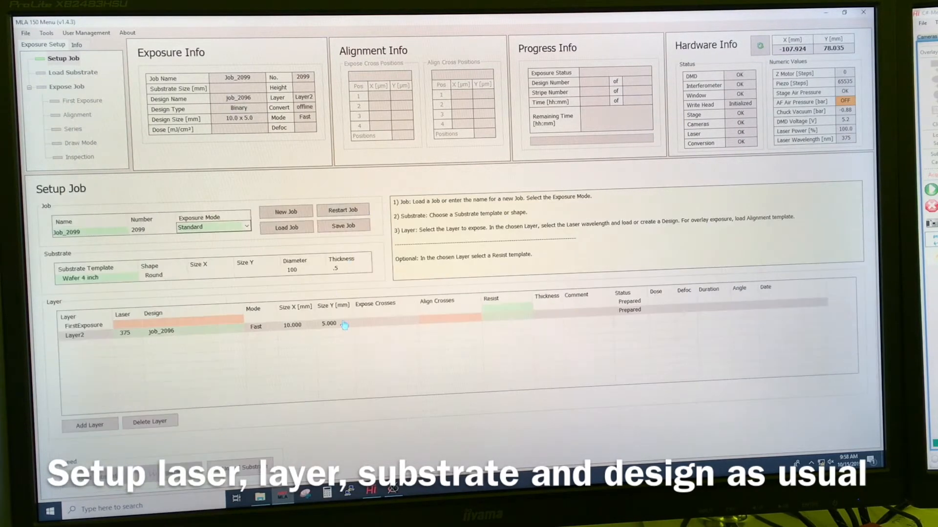
mouse_move(412, 332)
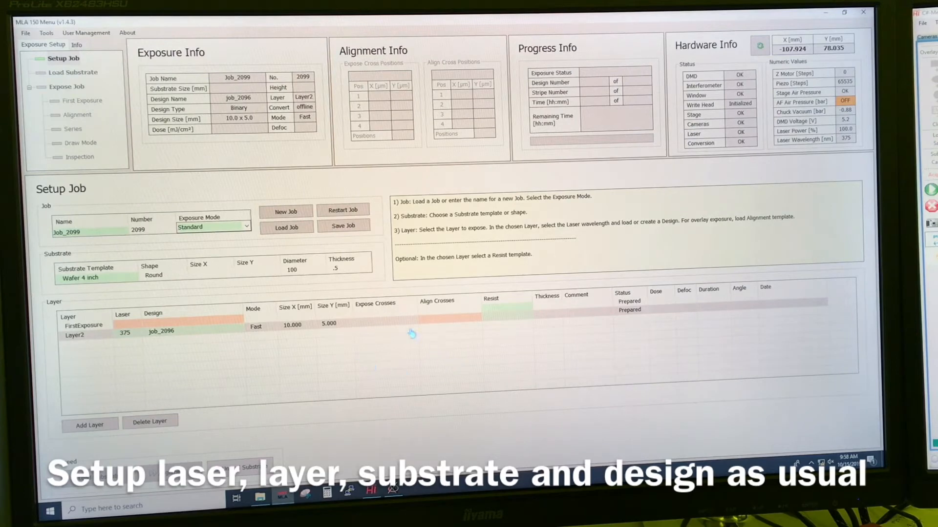
mouse_move(433, 323)
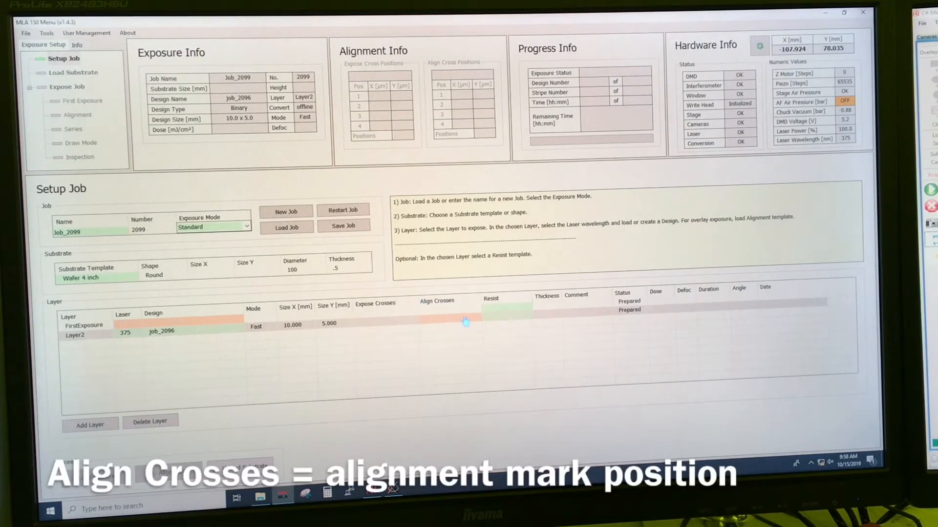
mouse_move(460, 325)
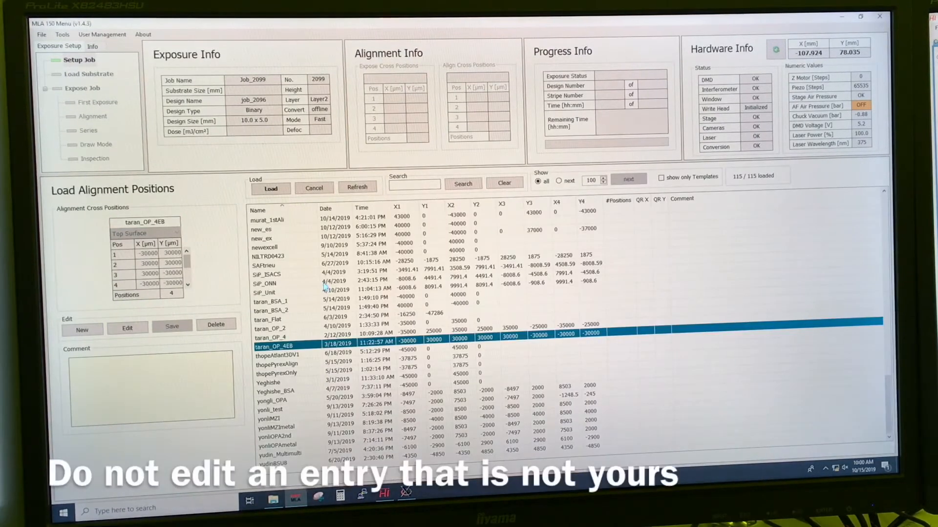
mouse_move(315, 260)
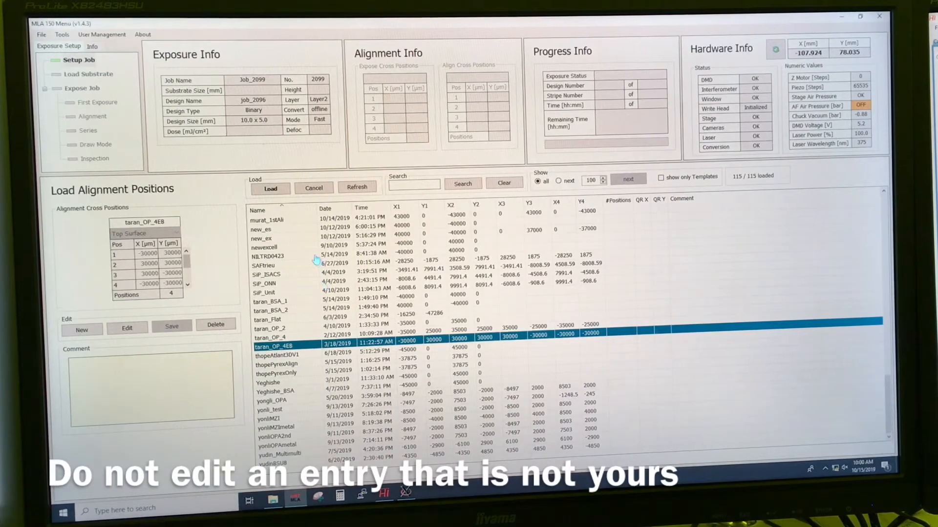
mouse_move(448, 331)
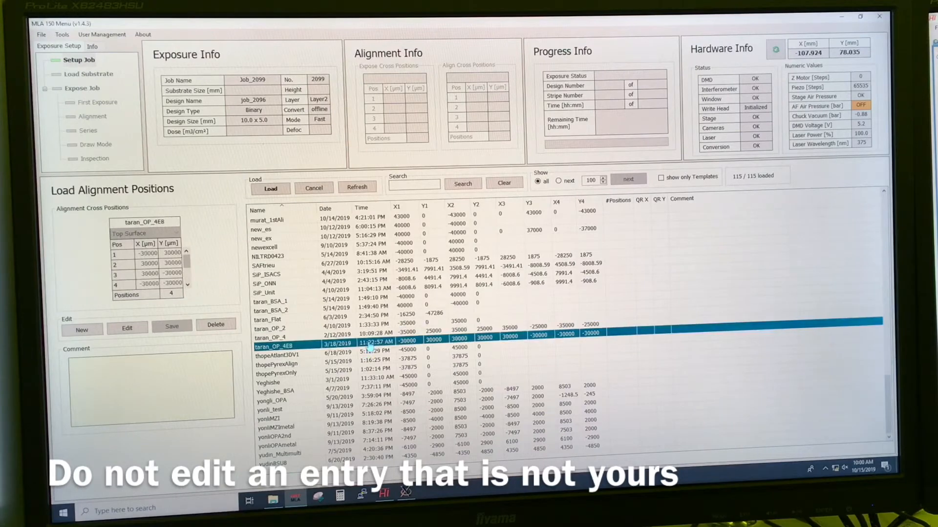
Load the taran_OP_4EB alignment positions on the top surface for Layer2.
left_click(81, 329)
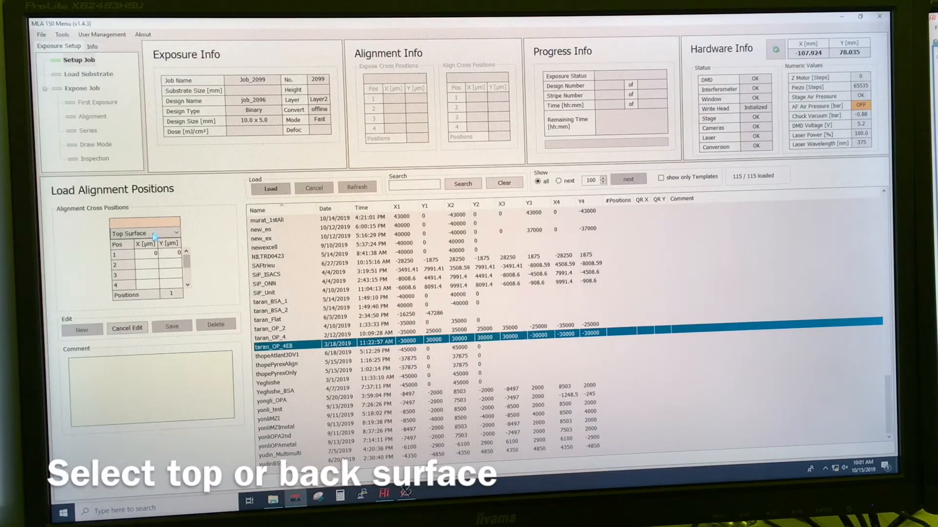
left_click(191, 232)
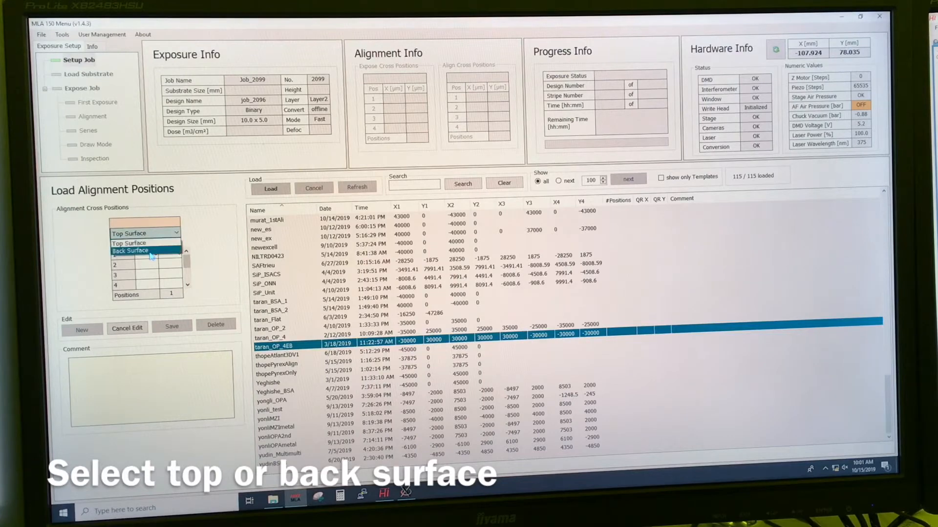
left_click(129, 243)
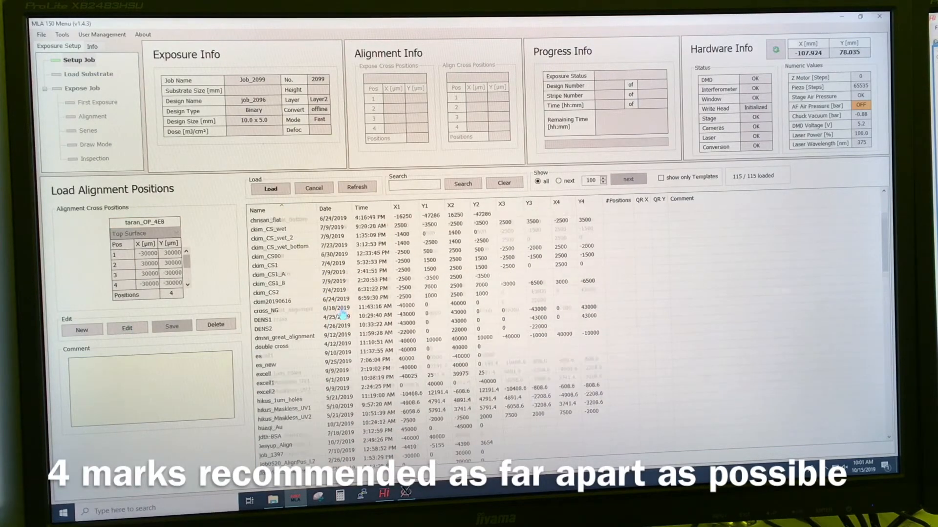
scroll("down", 3)
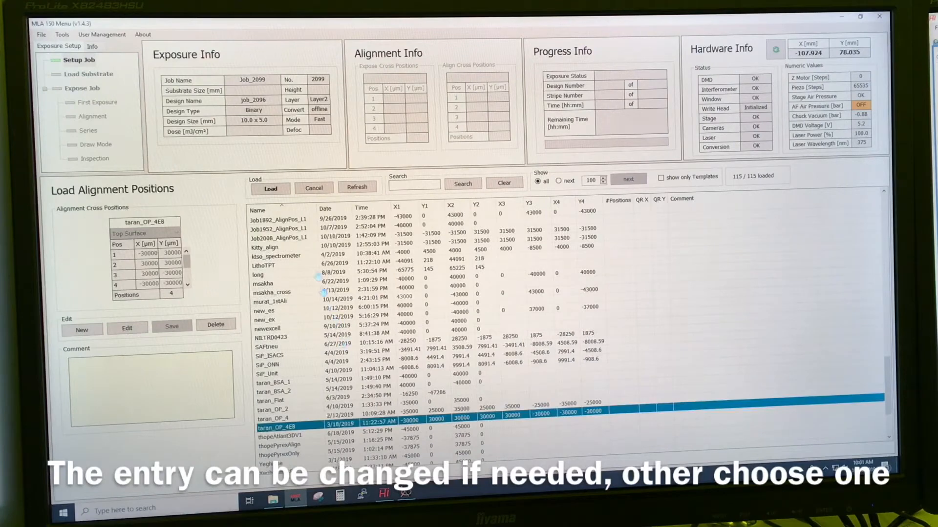
left_click(270, 189)
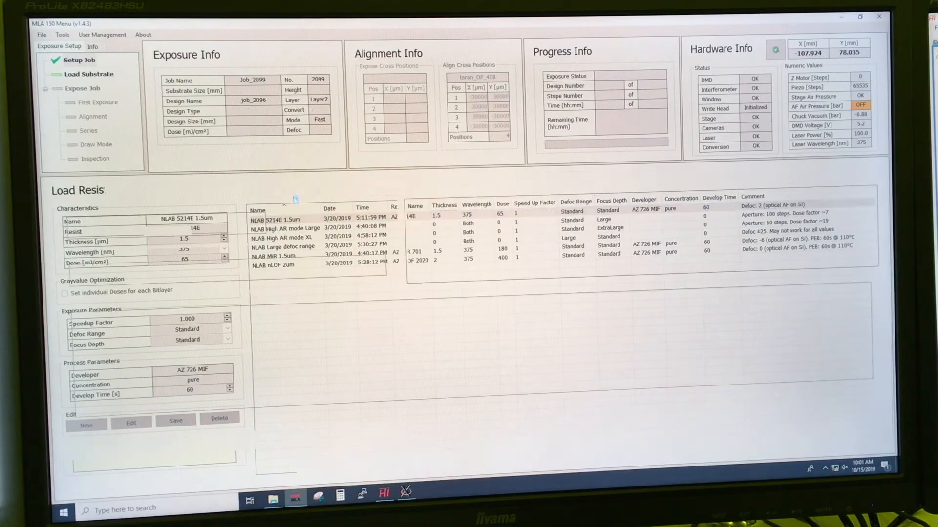
Load the NLAB 5214E 1.5um resist for Layer2.
left_click(78, 60)
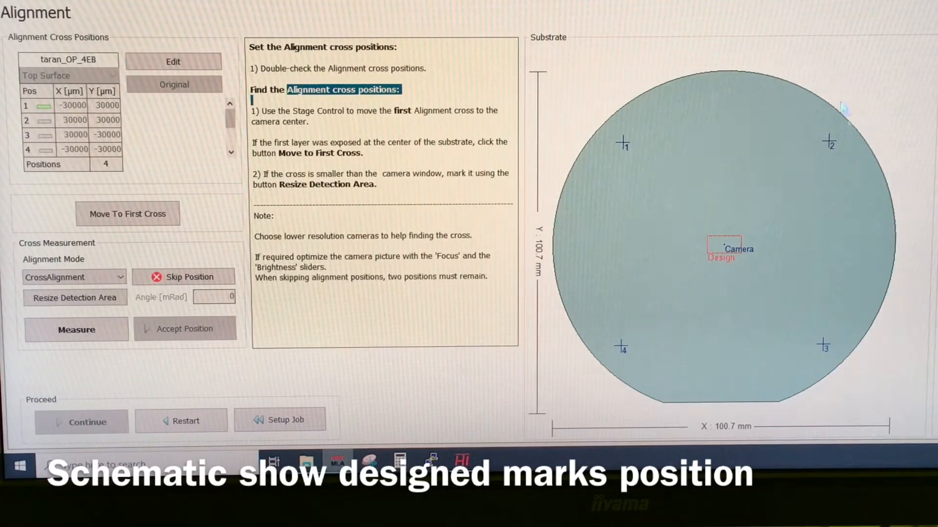
mouse_move(801, 151)
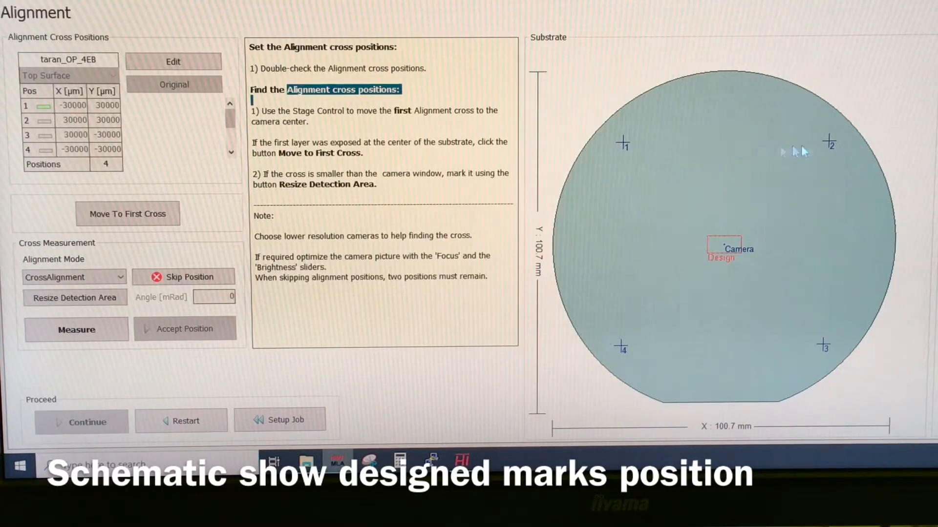
mouse_move(628, 149)
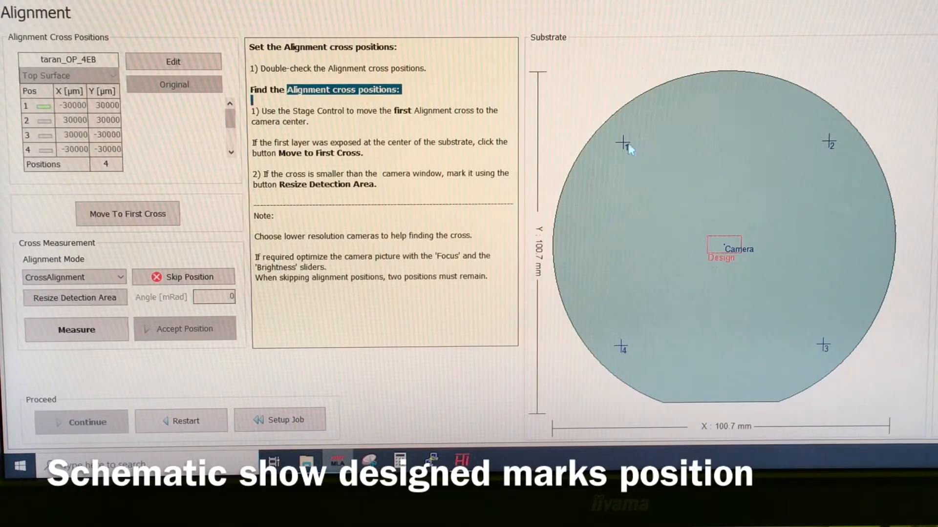
mouse_move(627, 150)
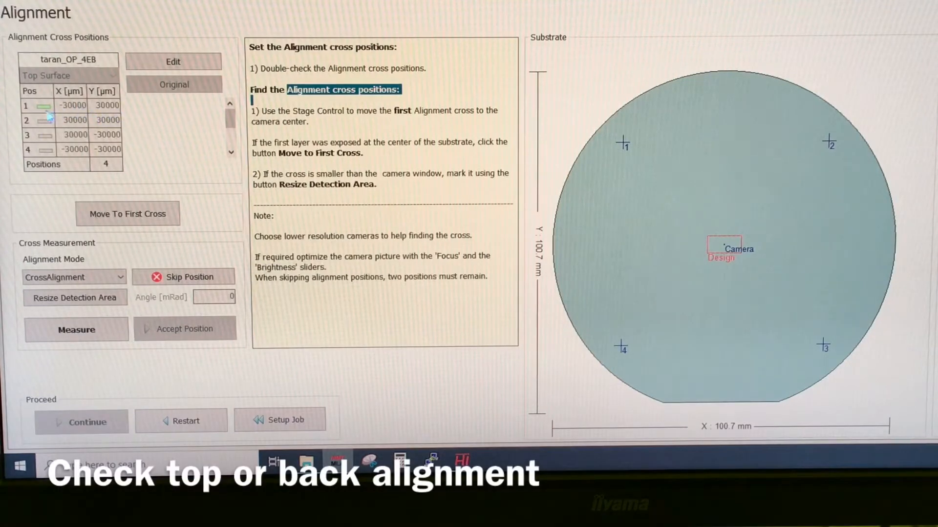
mouse_move(596, 154)
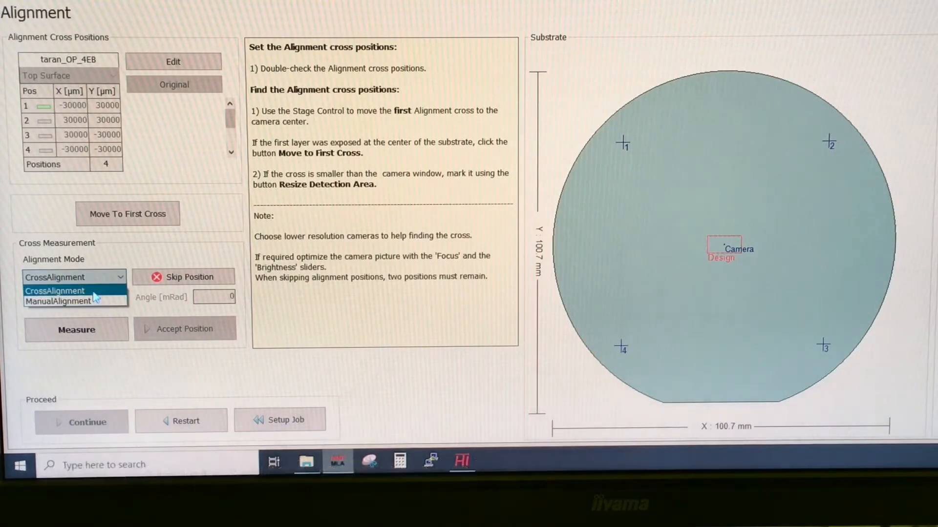
Keep CrossAlignment mode and move the stage to the first alignment cross.
left_click(54, 291)
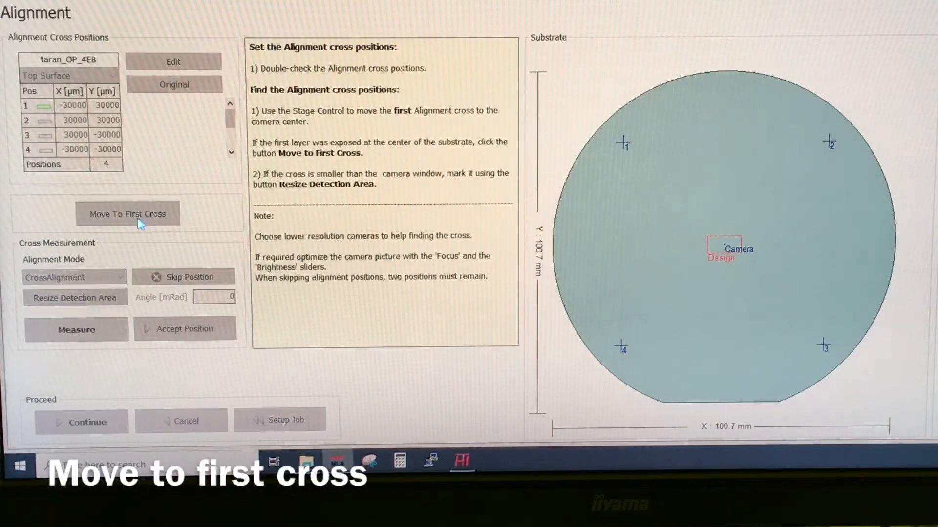
left_click(127, 214)
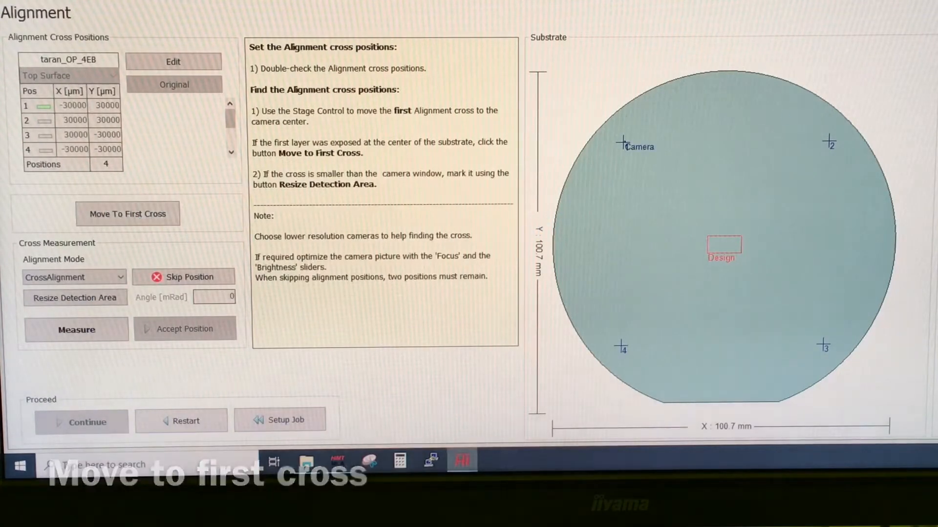
left_click(127, 214)
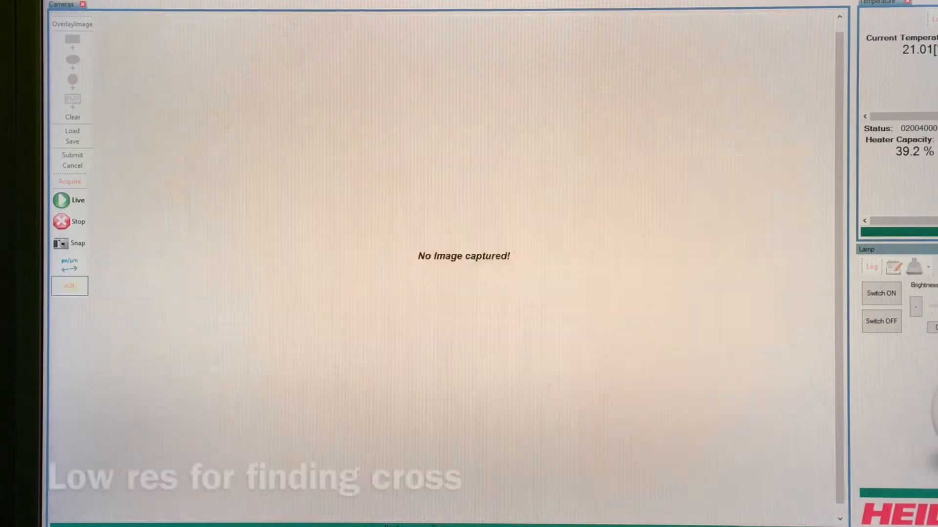
left_click(78, 199)
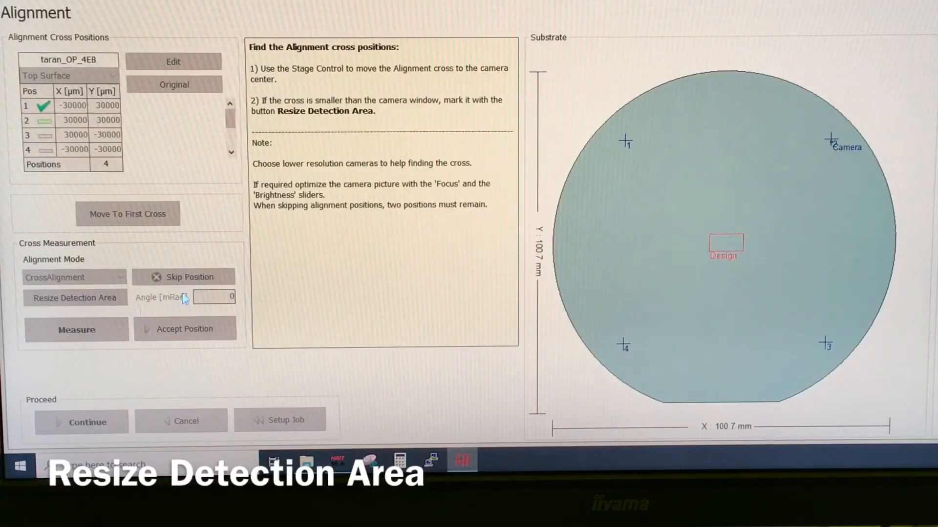
Measure cross 2 and mark the detection area around it.
left_click(76, 329)
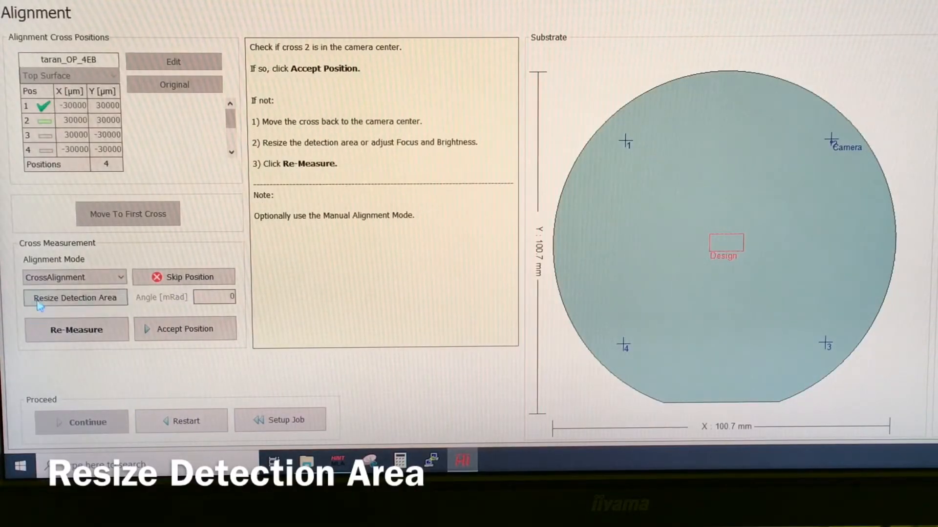
left_click(74, 298)
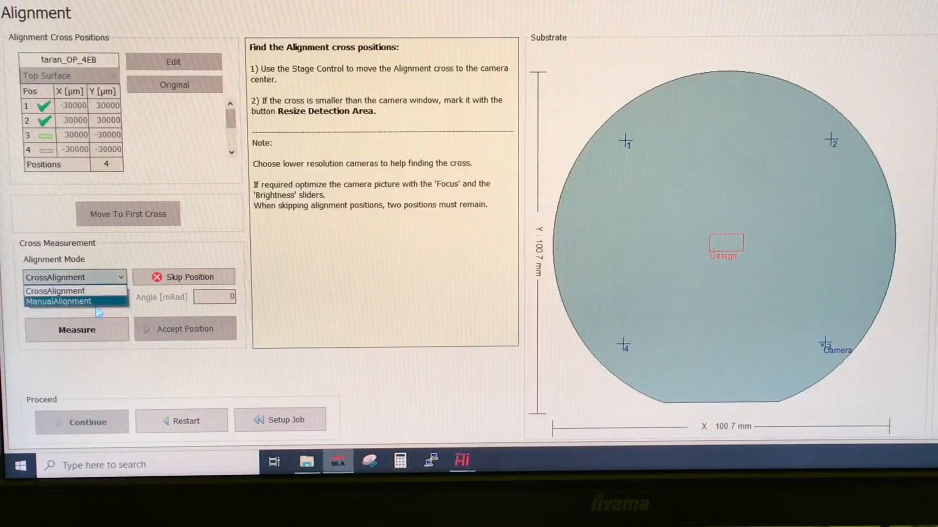
Set CrossAlignment for cross 3 and resize the detection square to fit the cross.
left_click(58, 301)
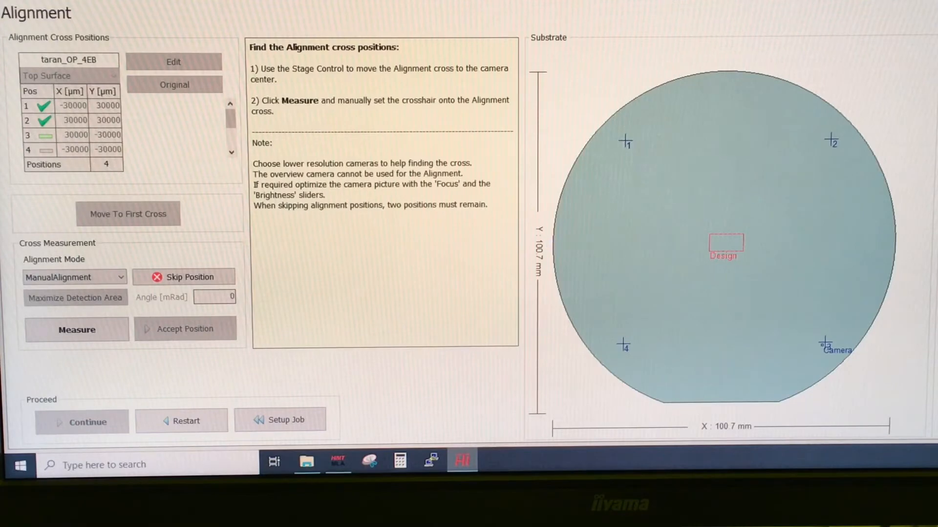
mouse_move(93, 320)
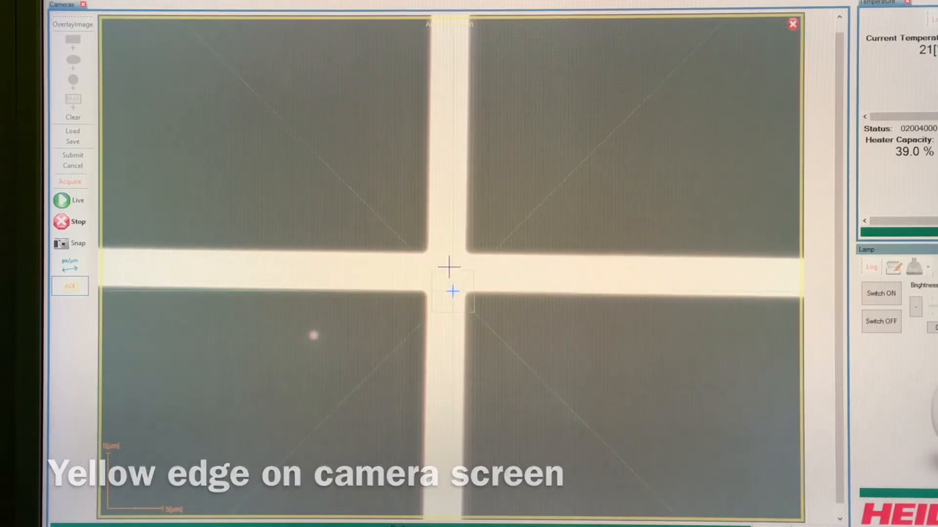
key("s")
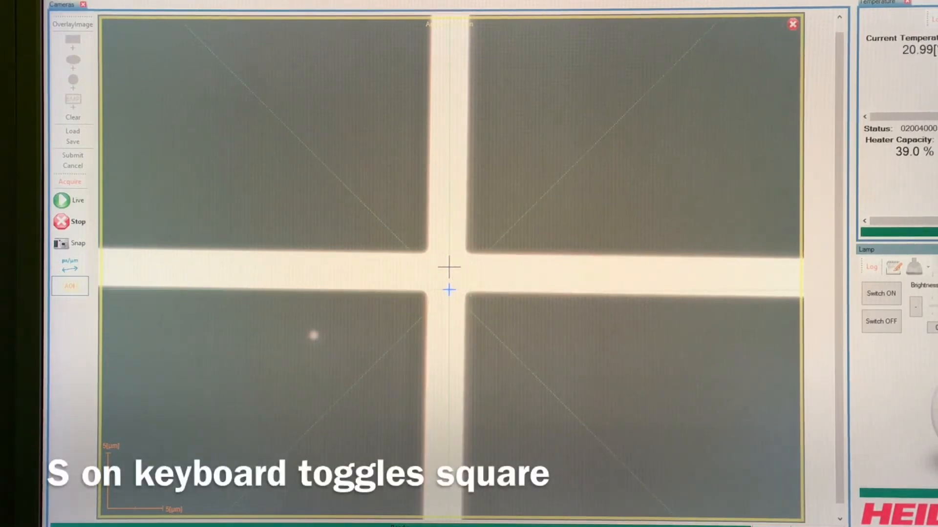
key("s")
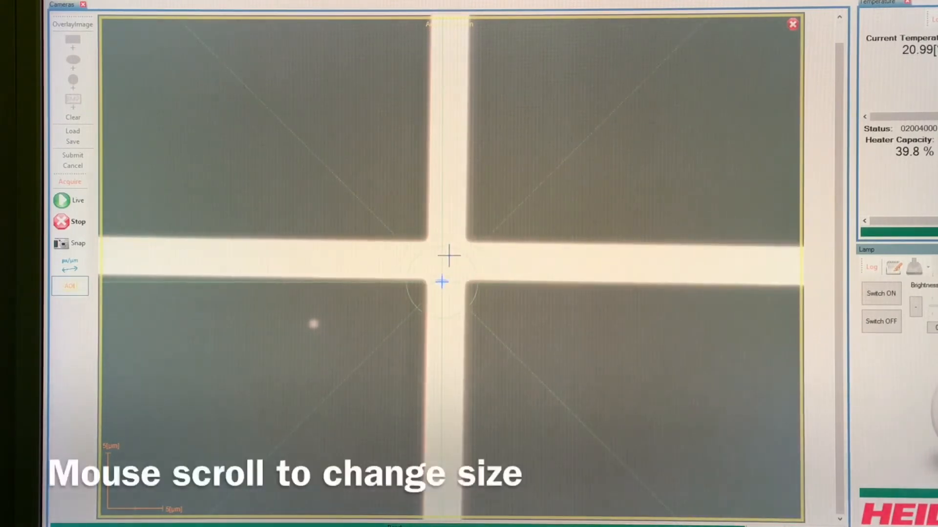
scroll("down", 3)
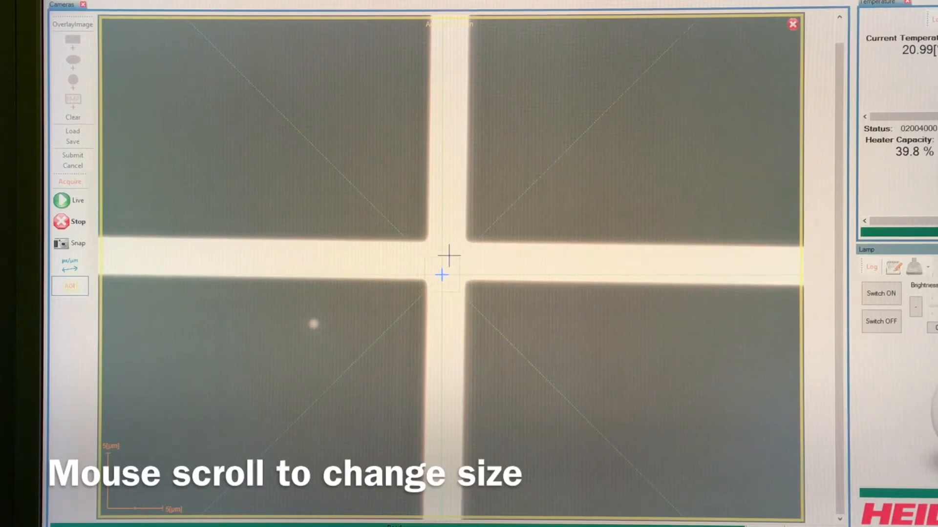
scroll("down", 3)
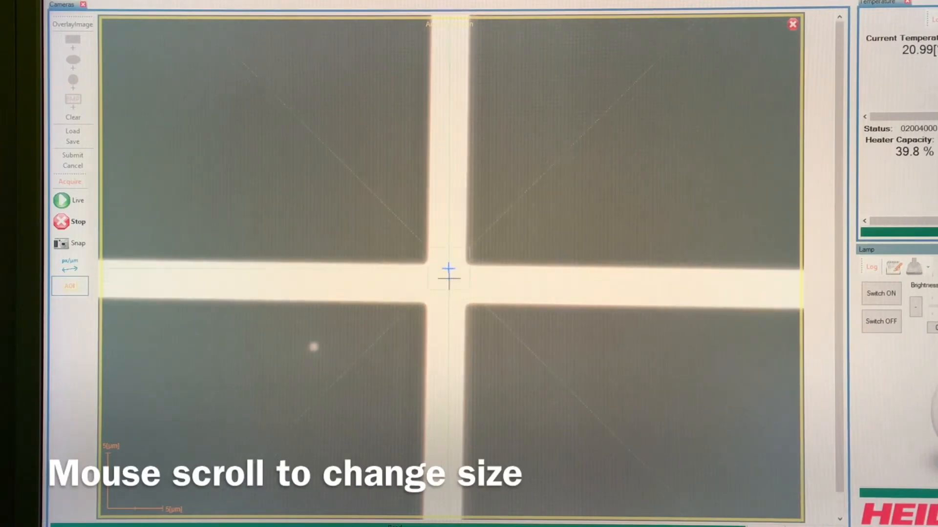
scroll("down", 3)
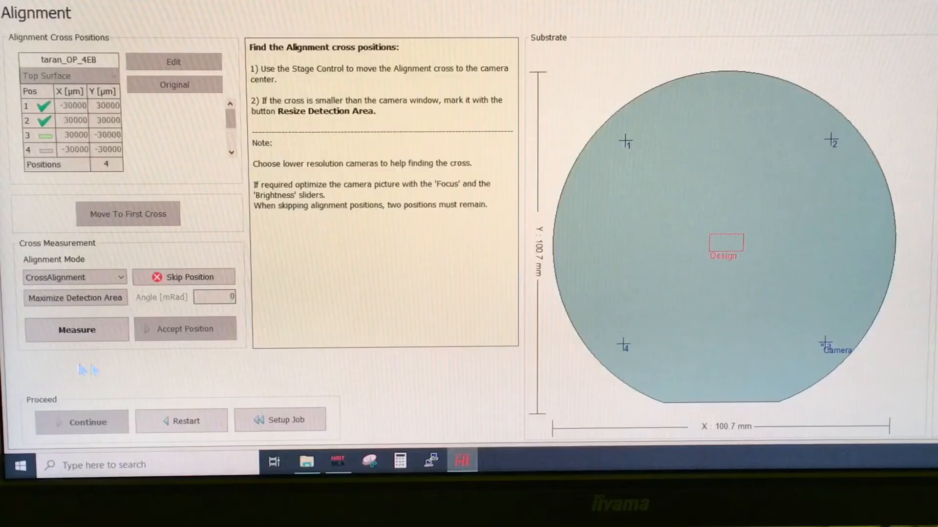
Measure and accept cross 3's position, then measure cross 4.
left_click(76, 329)
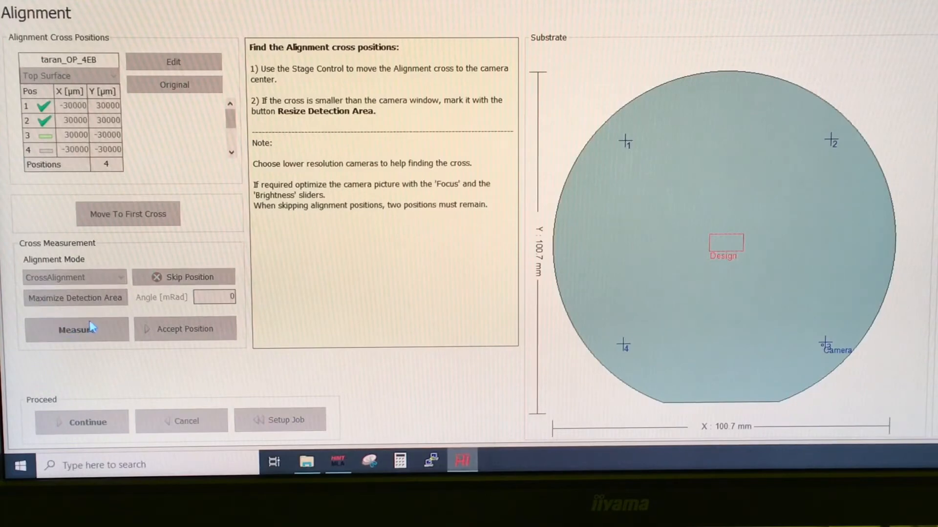
left_click(76, 329)
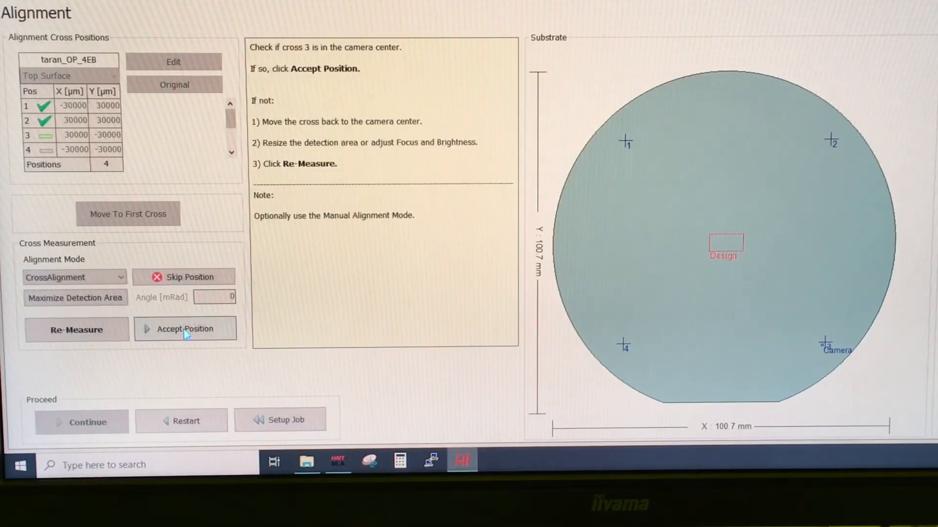
left_click(185, 329)
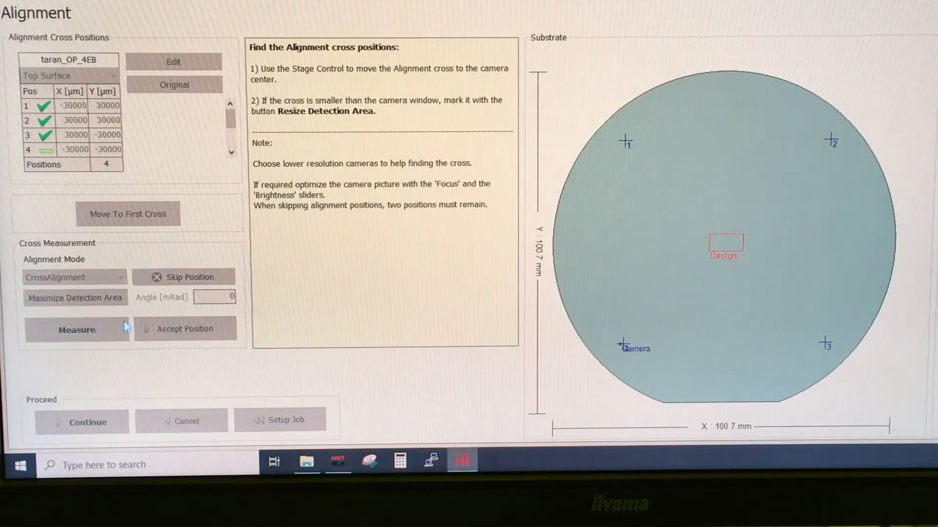
mouse_move(203, 337)
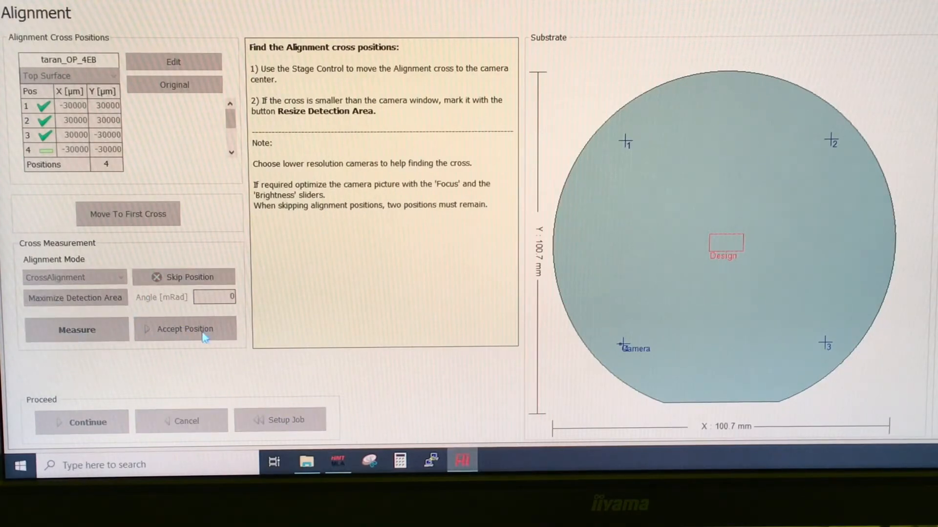
left_click(185, 329)
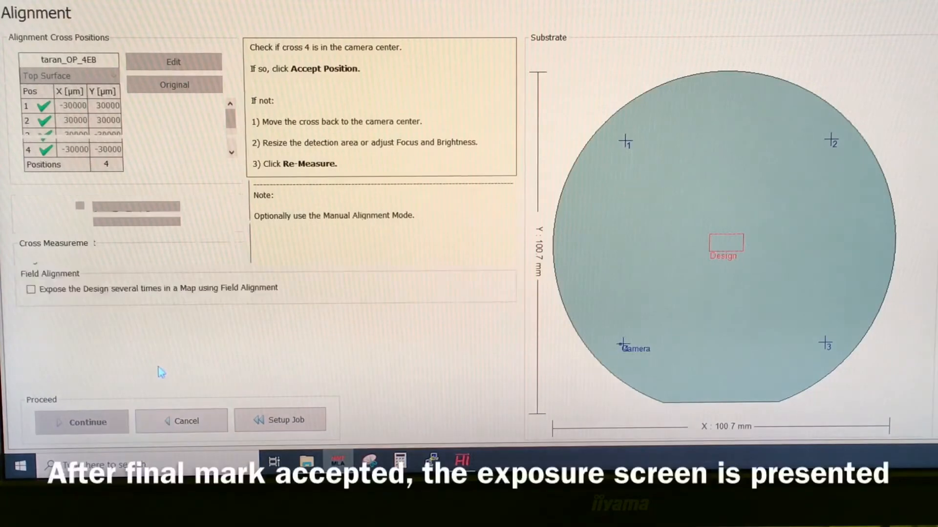
Accept cross 4, disable exposing the crosses, and enable rotation, scaling and shearing corrections.
left_click(82, 422)
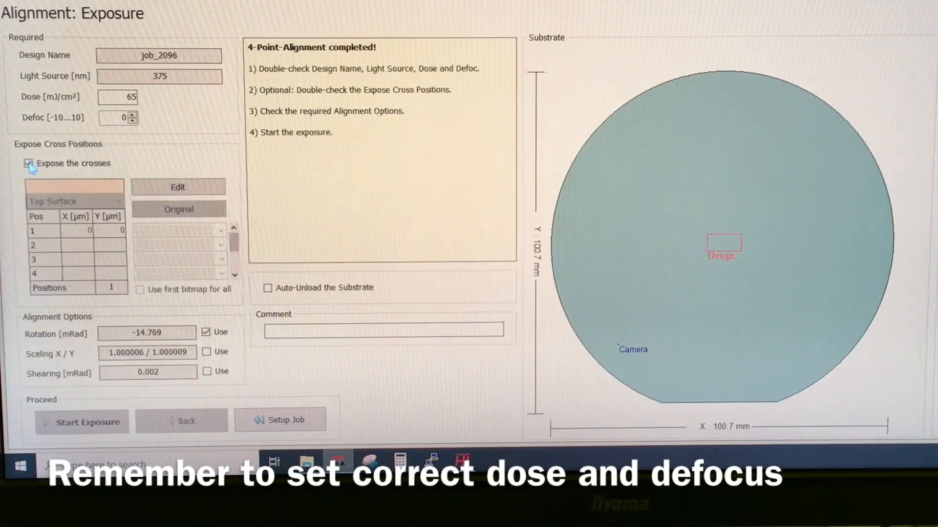
left_click(27, 163)
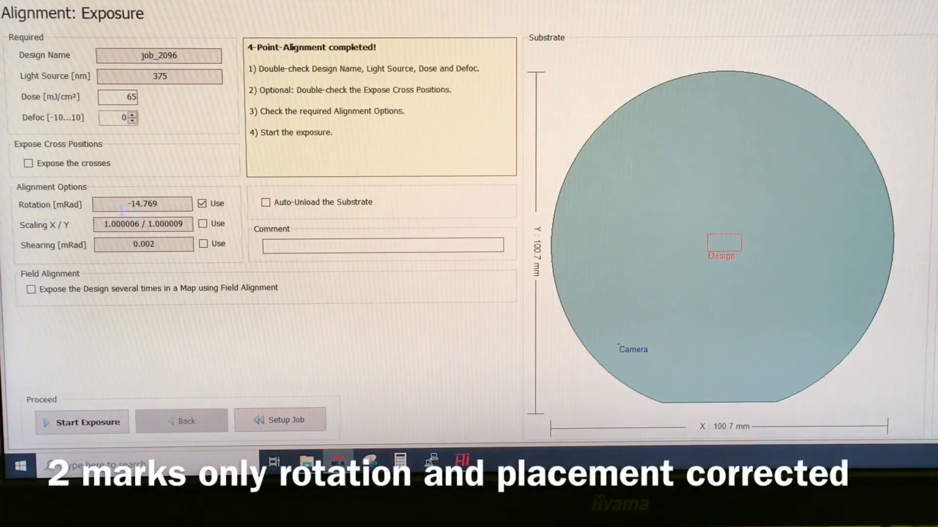
triple_click(142, 203)
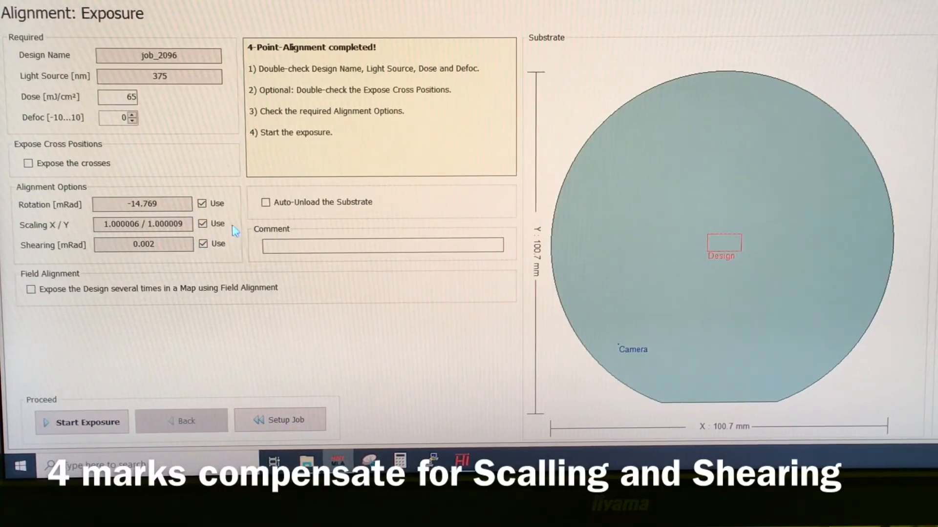
mouse_move(169, 262)
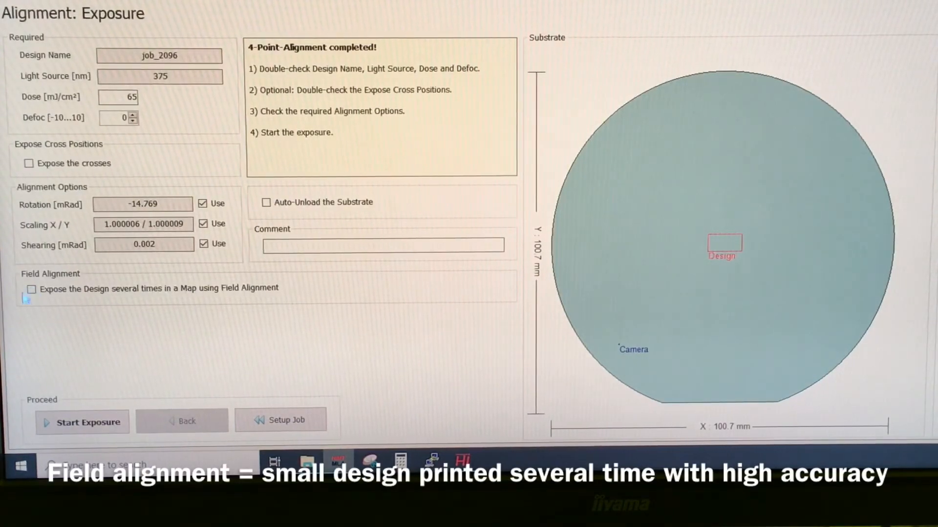
Enable field-alignment exposure with 5x5 fields, 15000 µm step, measure cross 3,3.
left_click(31, 288)
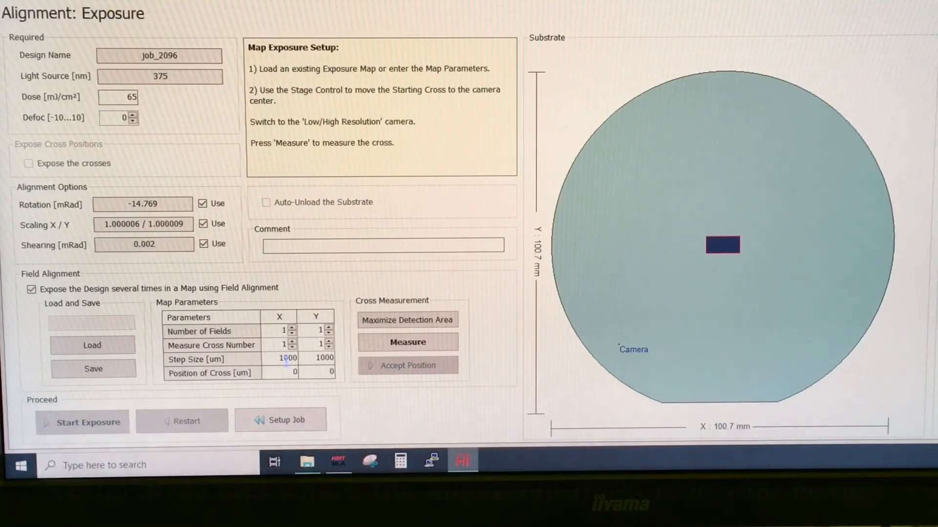
mouse_move(317, 264)
type("5")
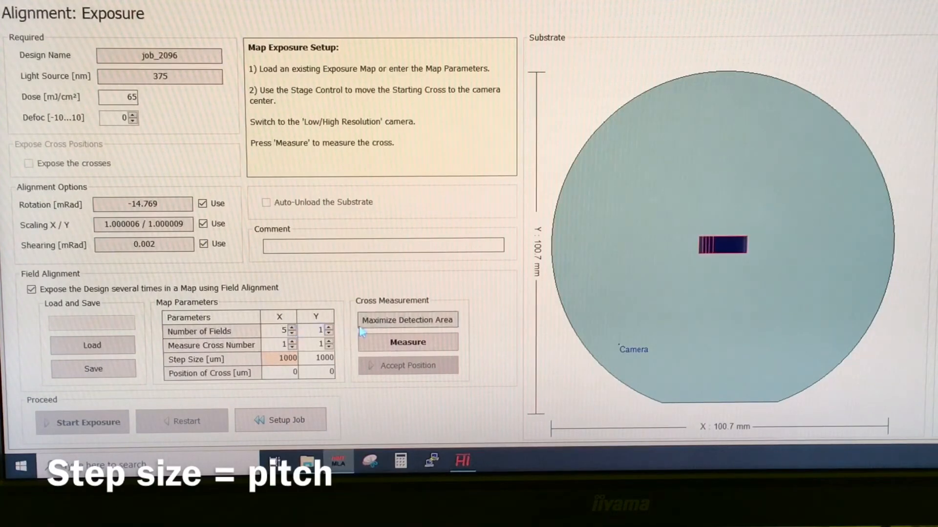
left_click(329, 328)
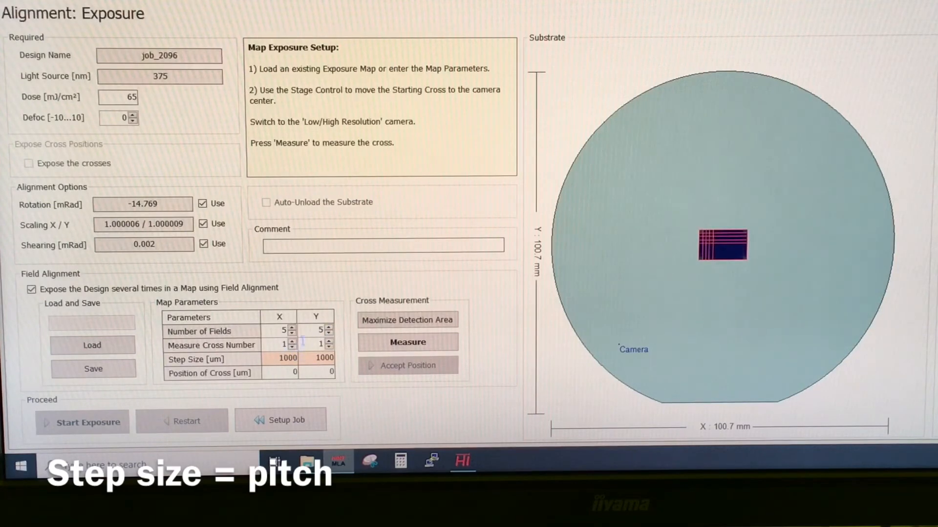
triple_click(278, 358)
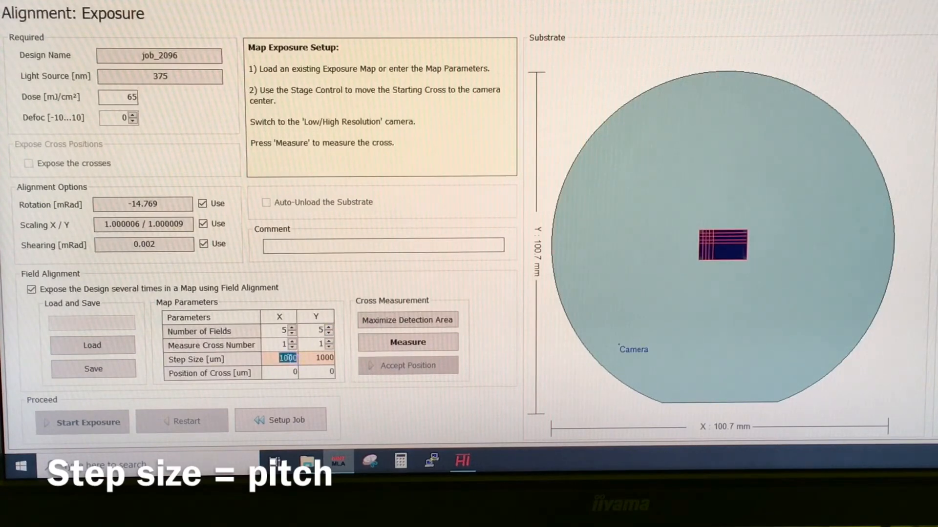
mouse_move(337, 399)
type("15000")
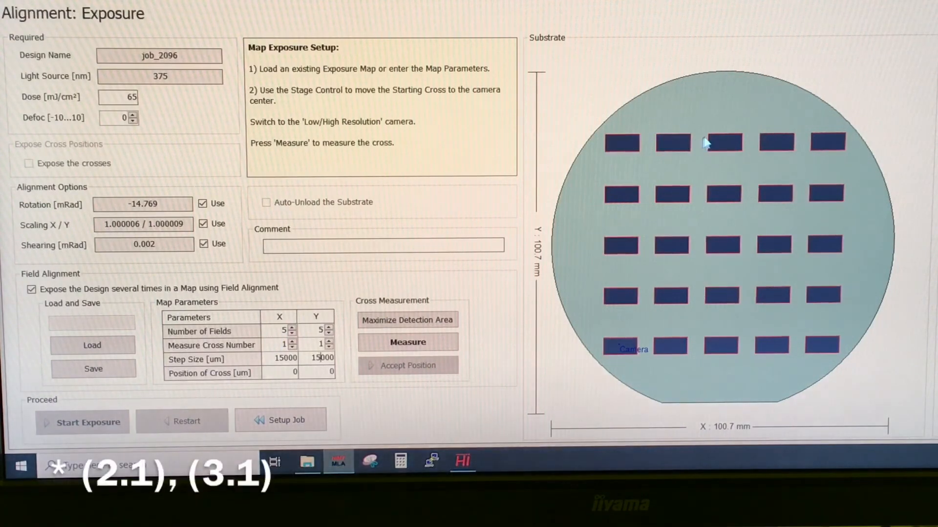
mouse_move(732, 147)
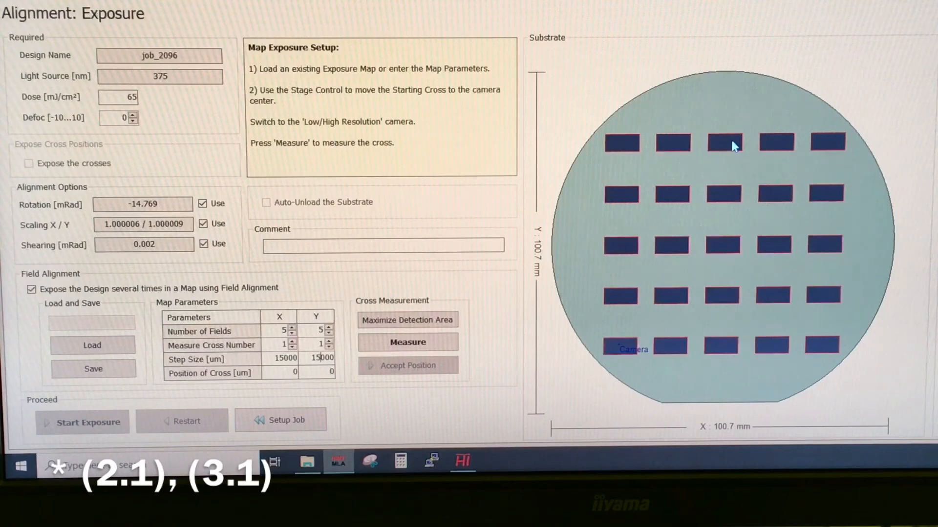
mouse_move(723, 240)
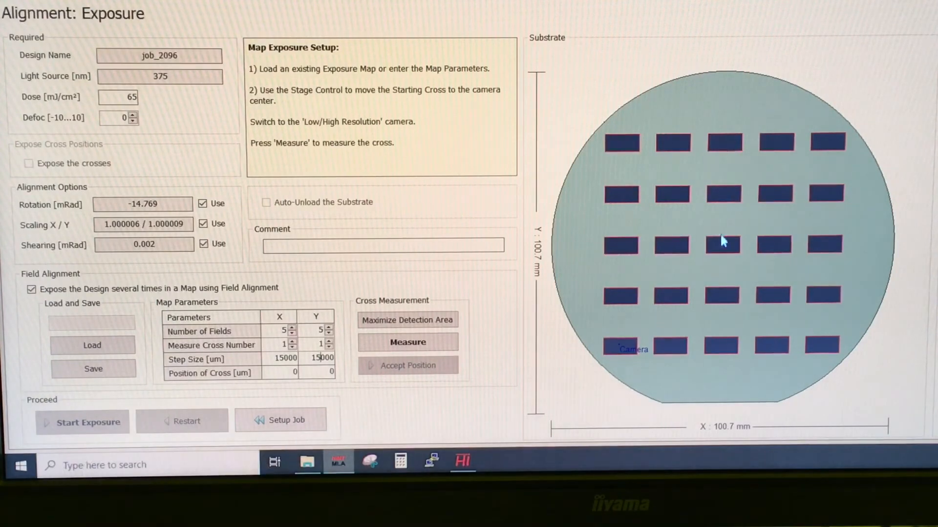
mouse_move(722, 302)
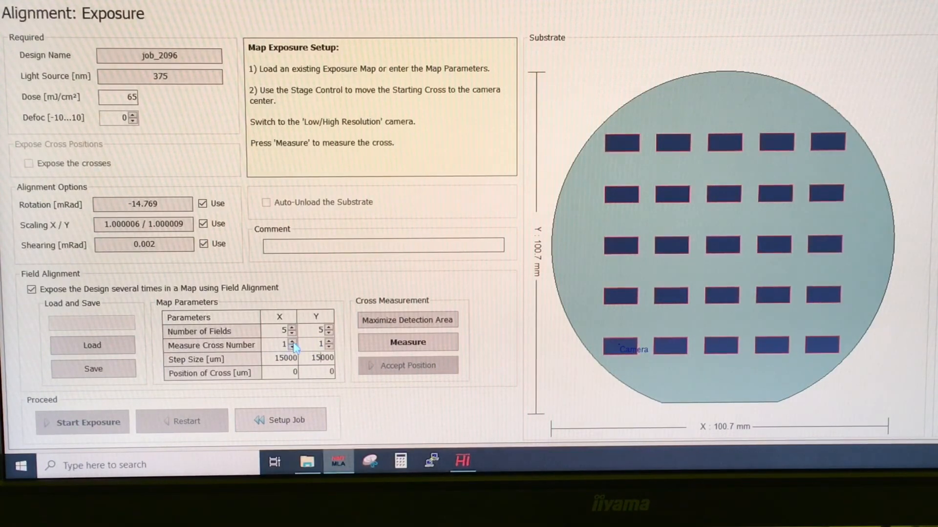
left_click(292, 342)
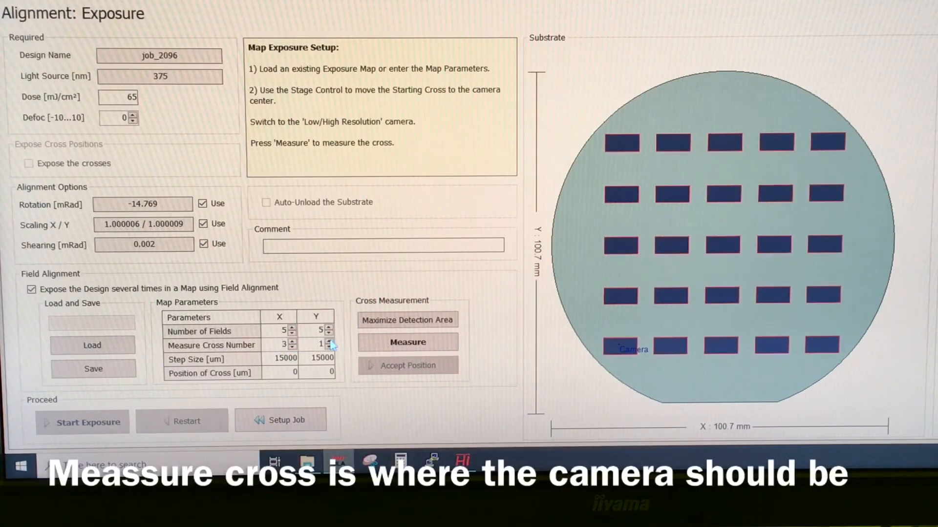
left_click(332, 343)
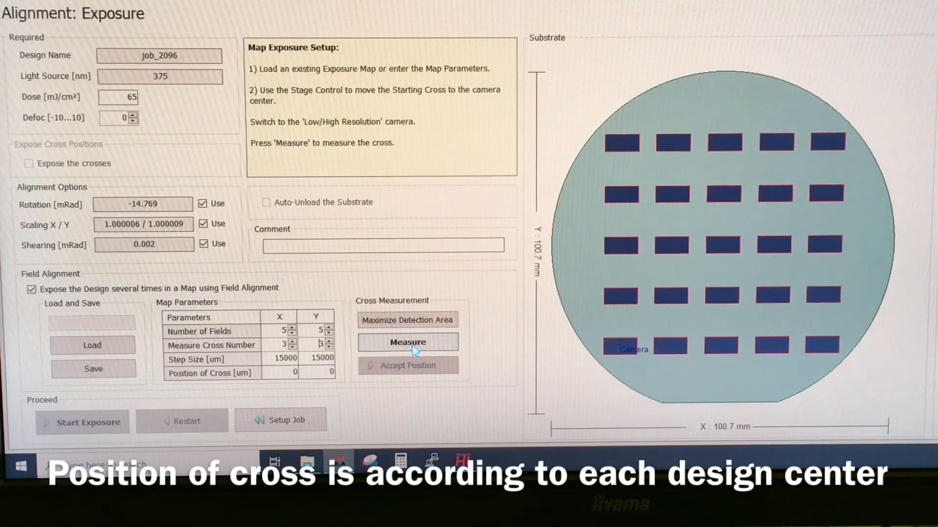
Measure the starting cross at field 1,5 and accept its detected position.
left_click(409, 342)
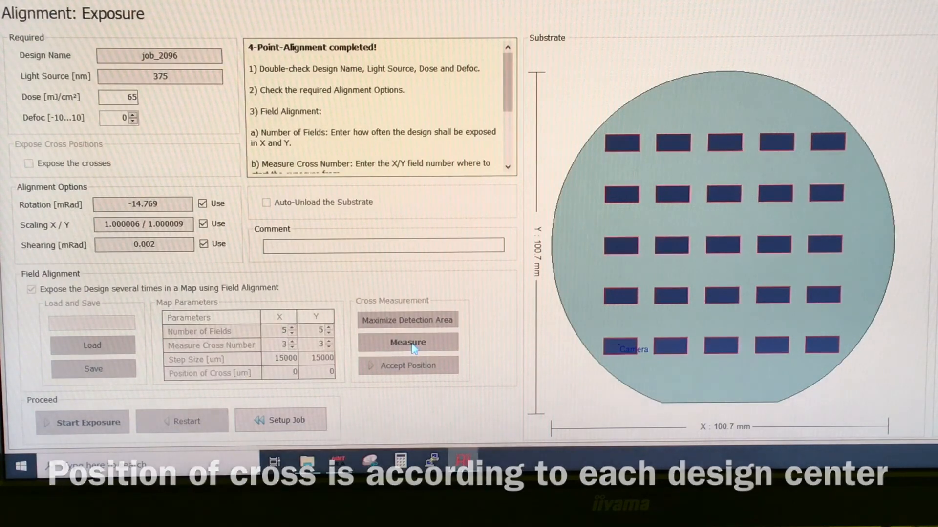
left_click(407, 342)
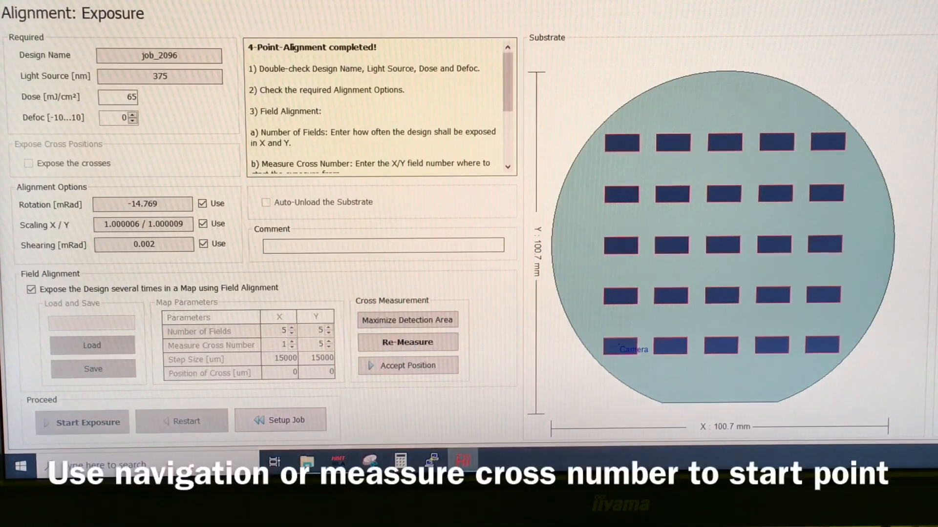
mouse_move(743, 249)
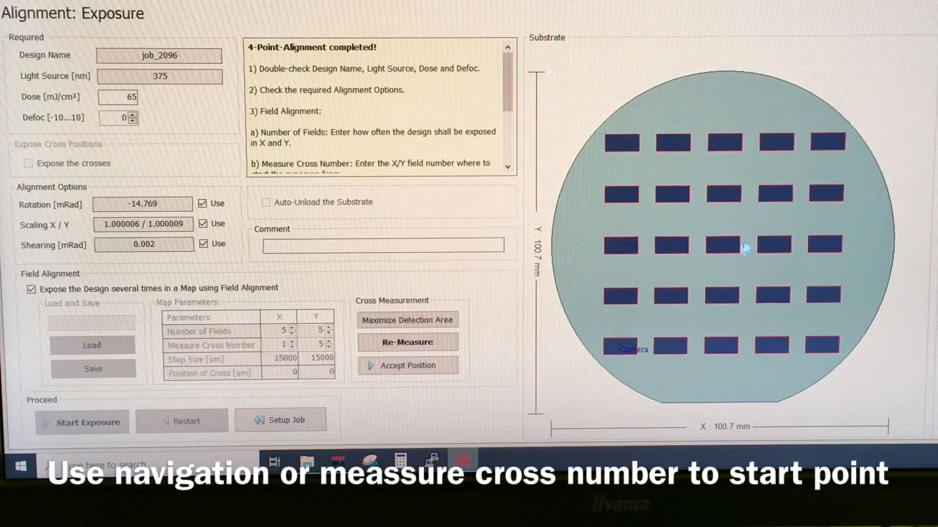
mouse_move(410, 433)
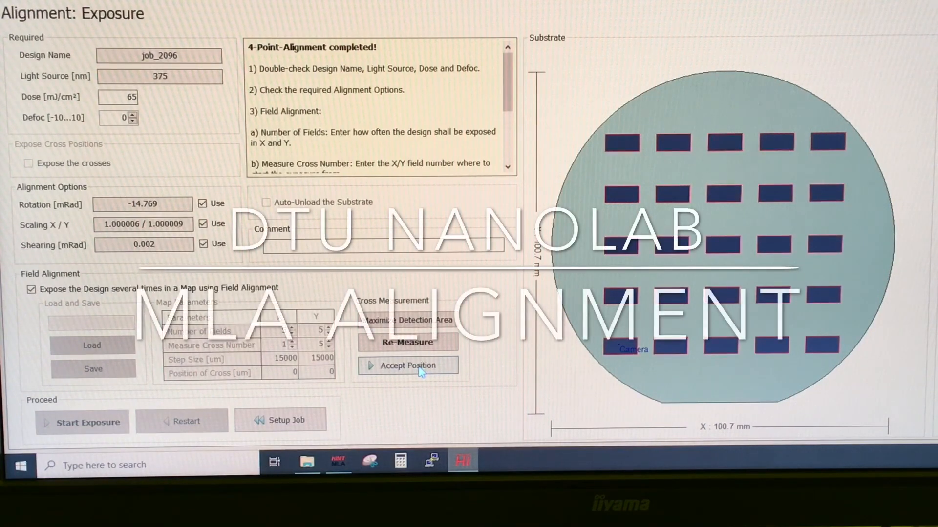
left_click(407, 365)
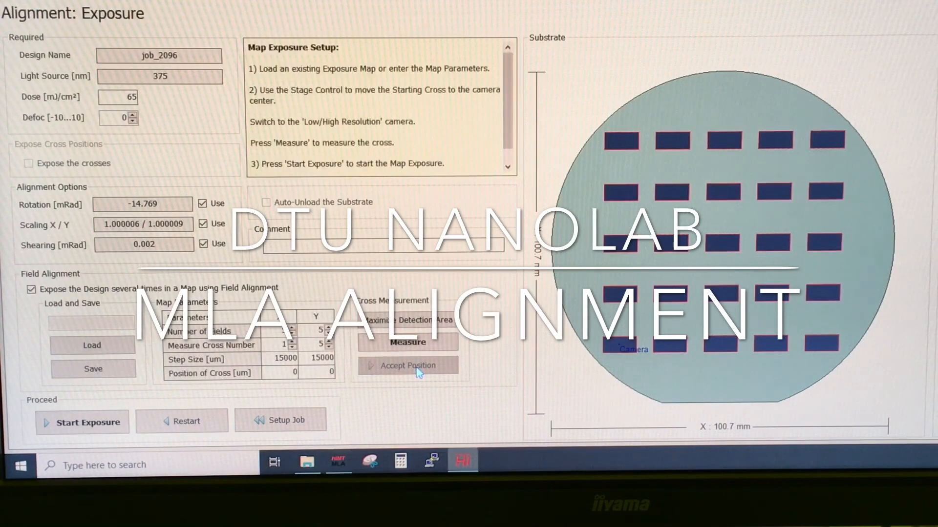